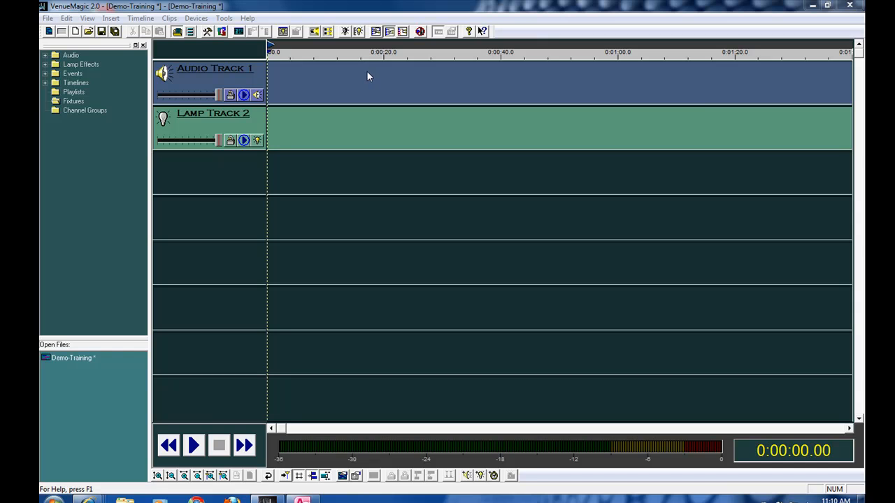
mouse_move(314, 49)
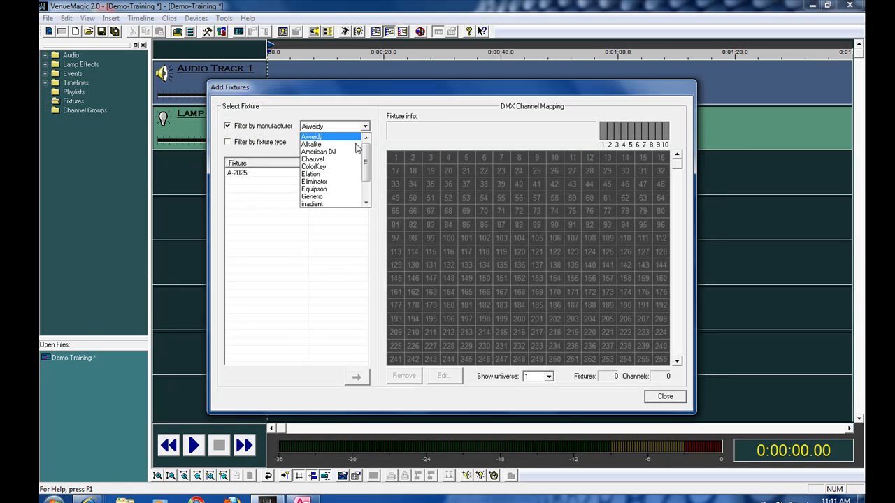
Step: Filter the Add Fixtures list to show only Generic manufacturer fixtures
click(312, 197)
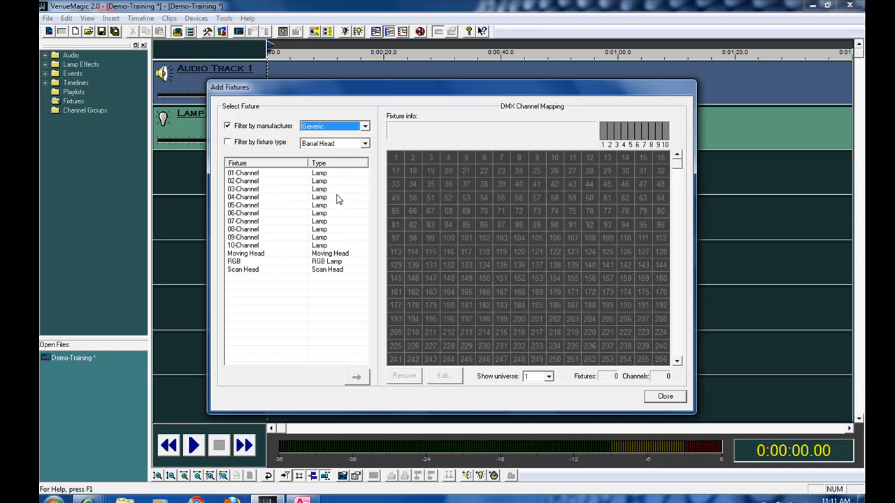
mouse_move(252, 211)
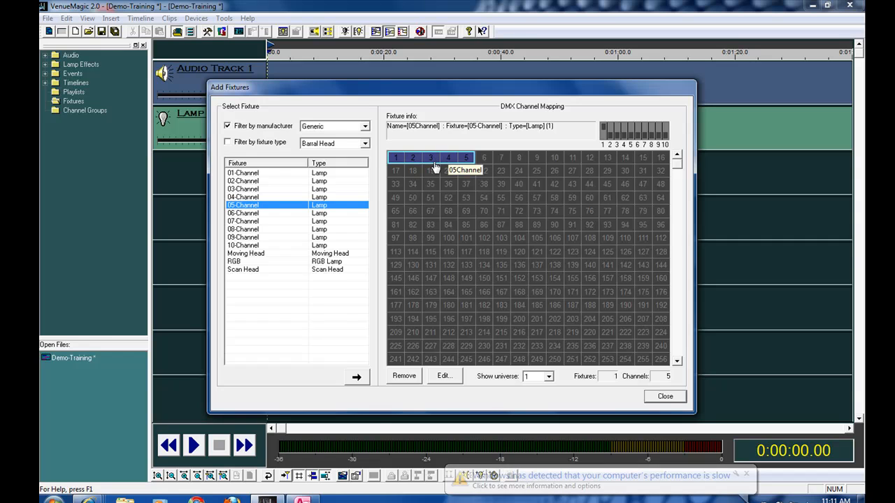
Step: Open the patched fixture's settings and rename it GenericLaser
click(444, 376)
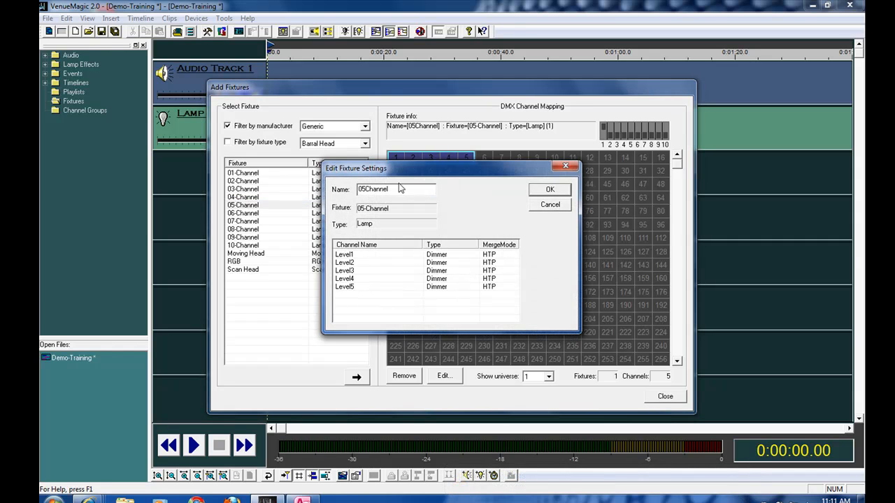
triple_click(372, 189)
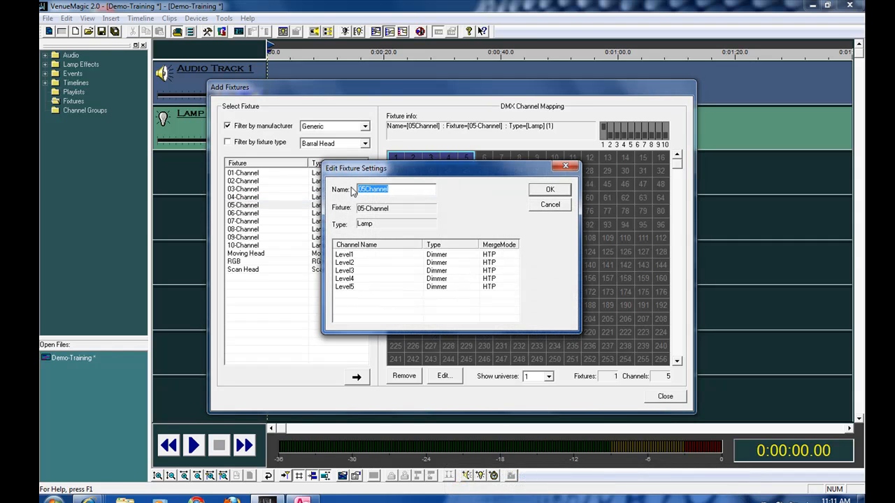
text(Generic)
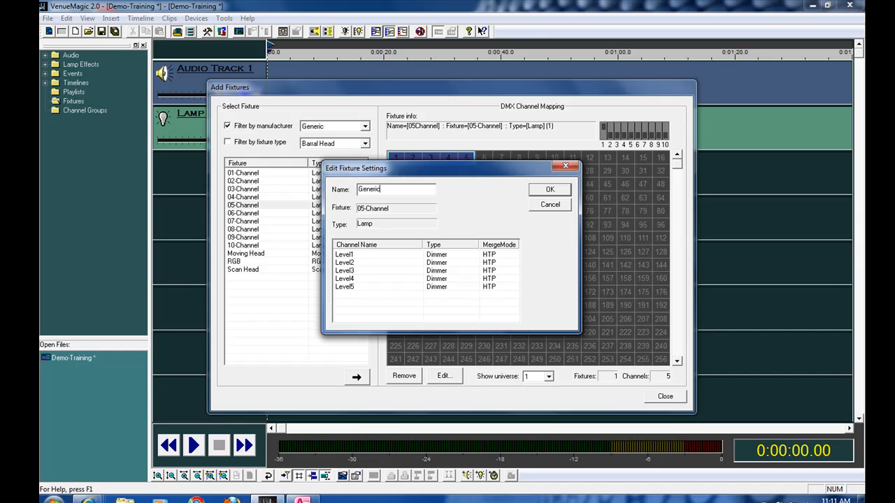
text(Laser)
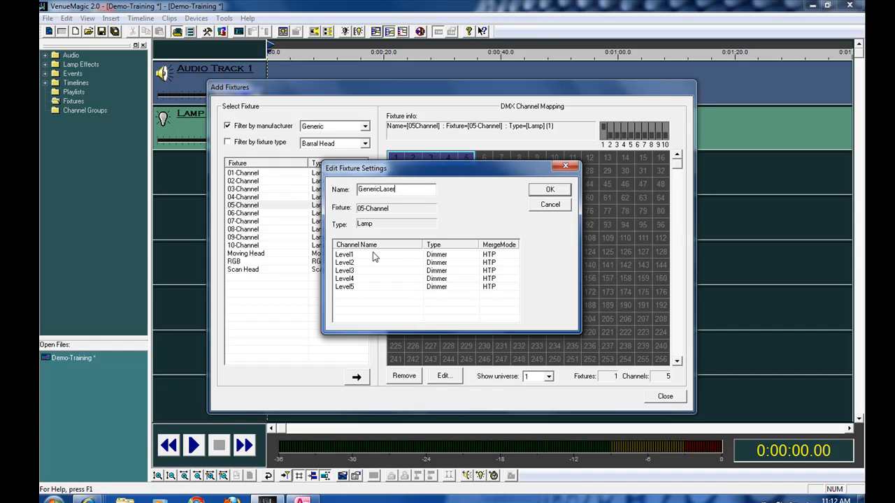
Step: Rename the first channels to Mode and Running Direction, and begin Running Speed
click(344, 254)
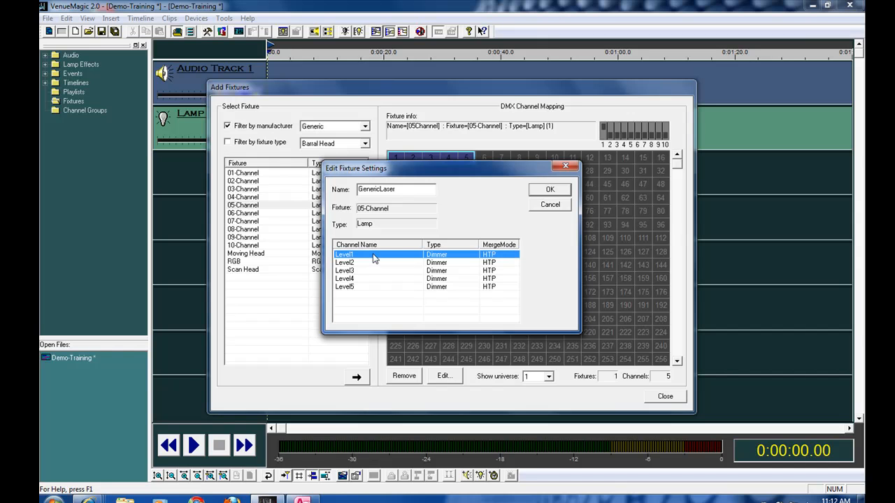
double_click(344, 255)
text(M)
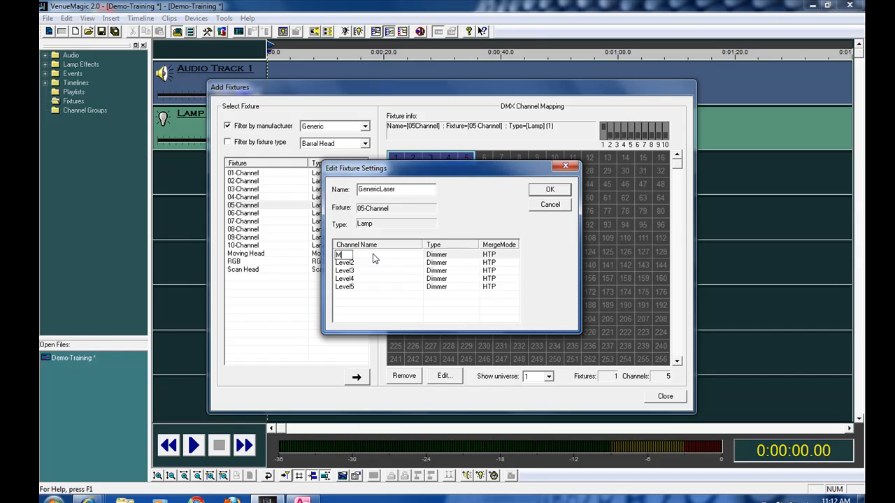
text(ode)
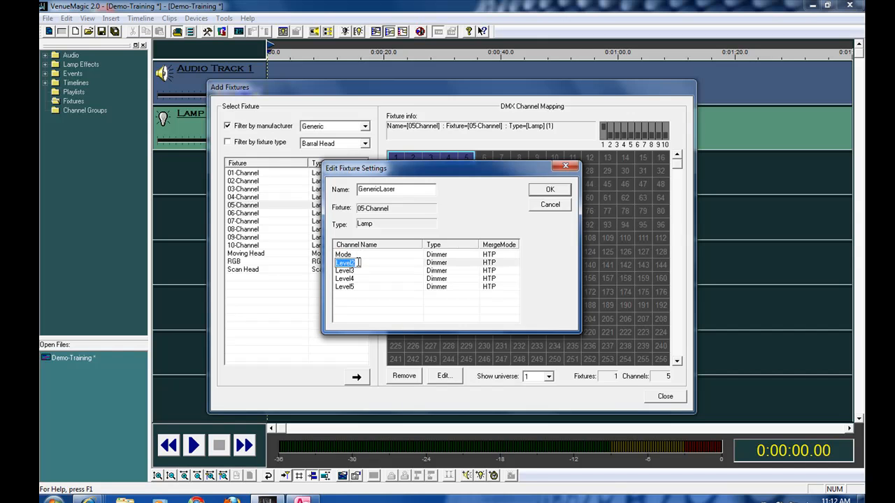
text(Running Direc)
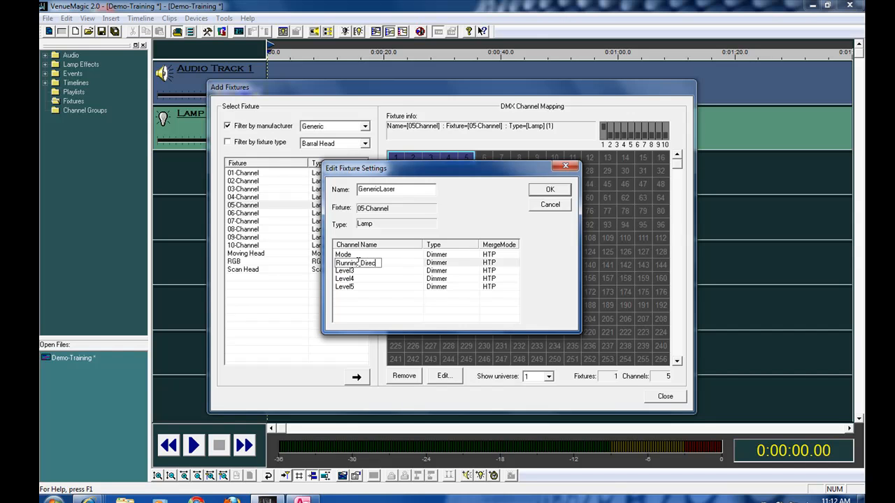
click(344, 271)
text(Running Speed)
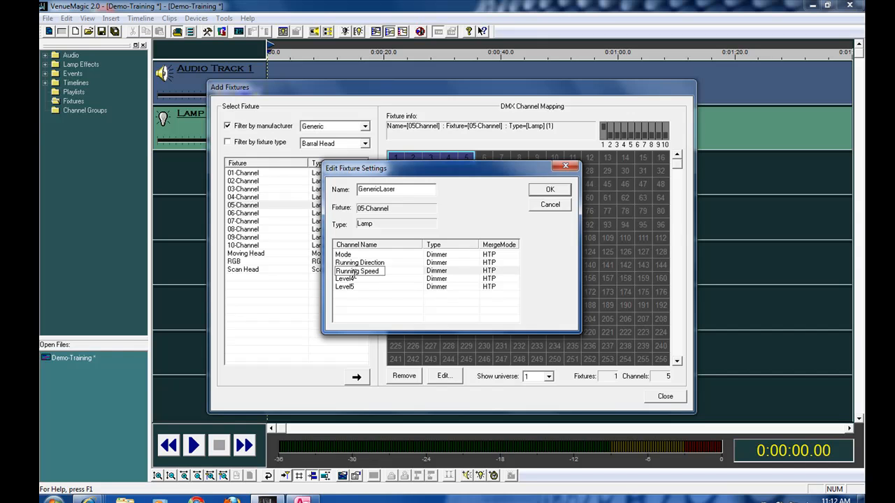
Step: Rename the fourth and fifth channels to Twinkle Speed and Color Selection
click(346, 279)
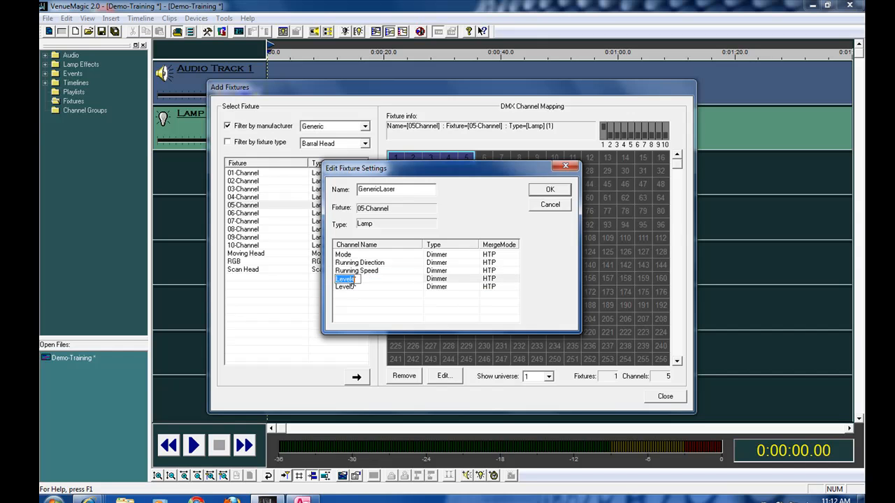
text(Twinkle)
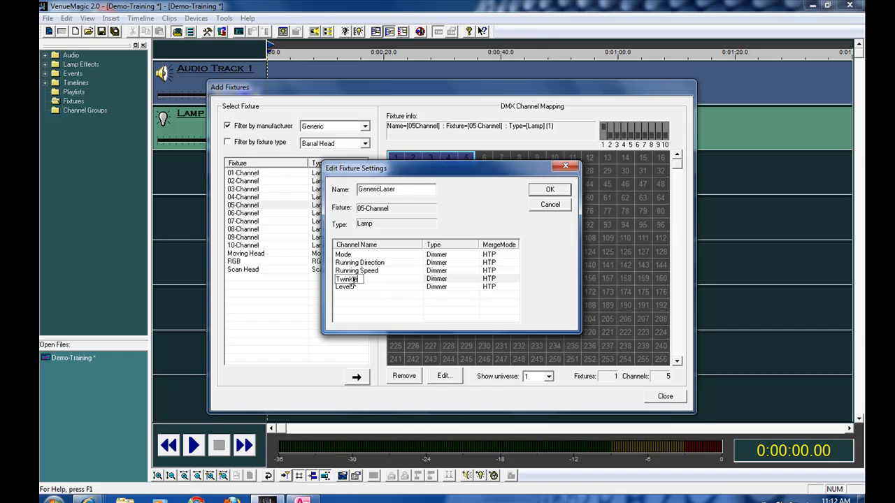
text(Speed)
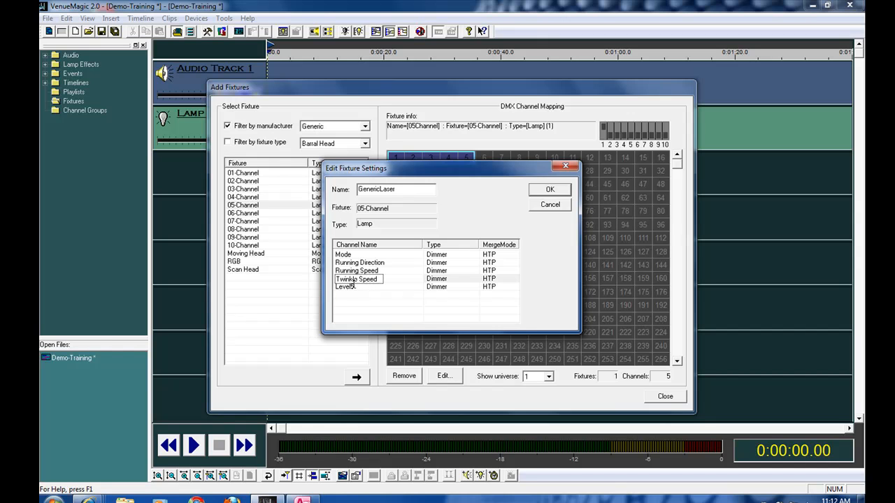
click(345, 287)
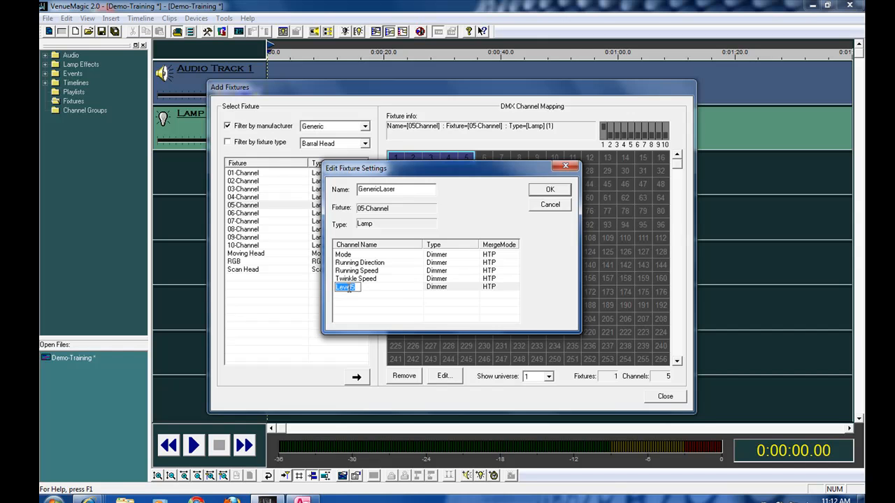
text(Color)
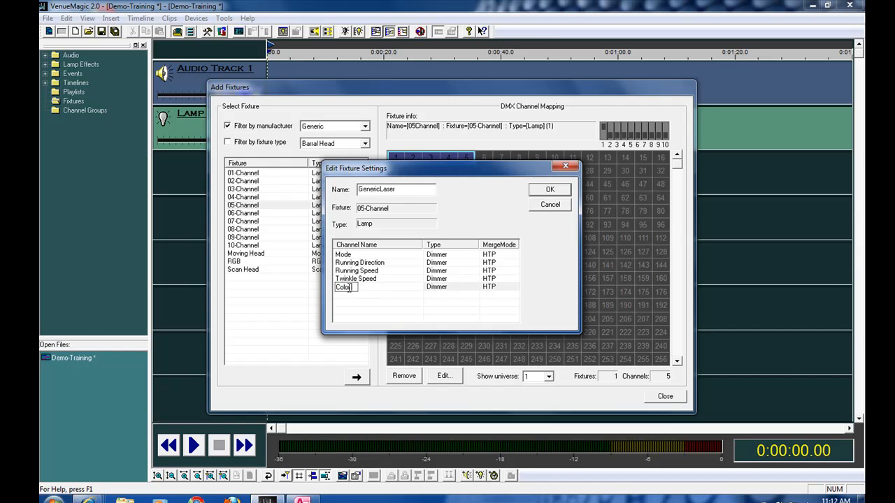
text(Selection)
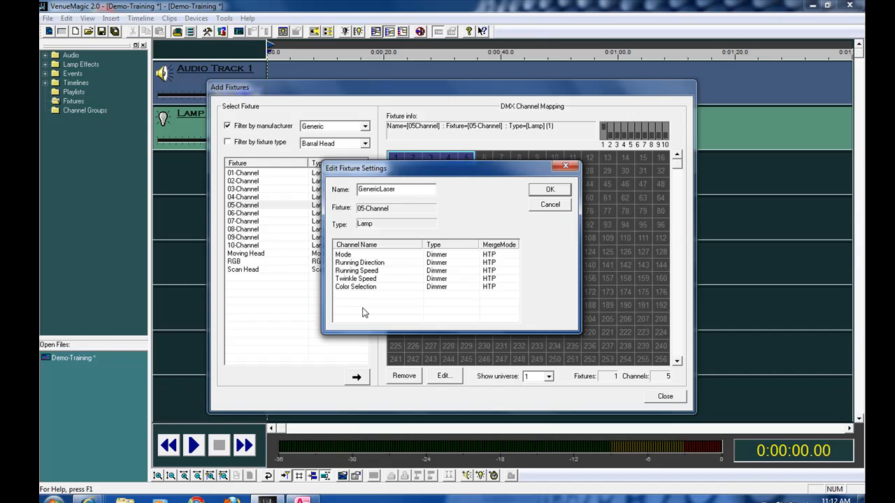
mouse_move(497, 273)
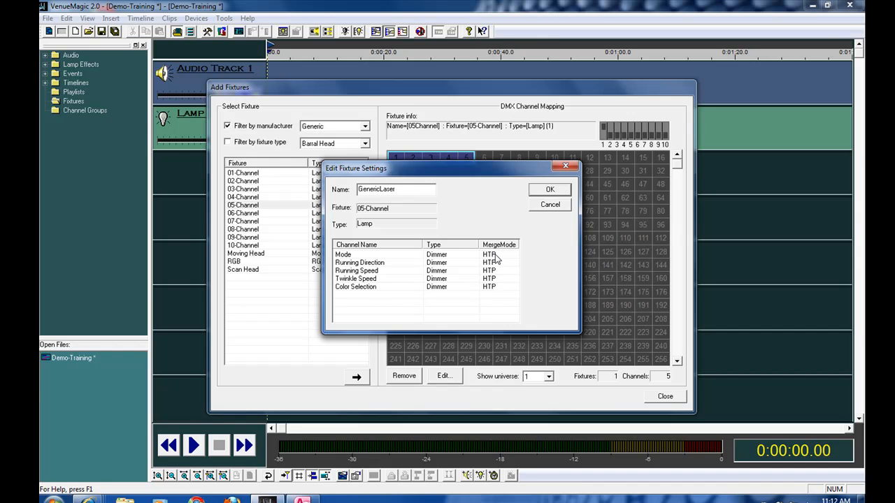
mouse_move(535, 197)
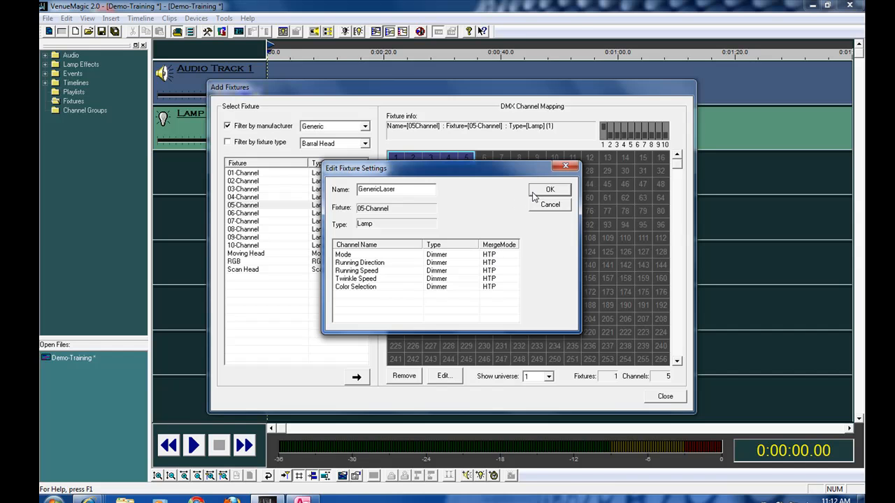
Step: Save the GenericLaser settings, patched to DMX channels 1–5, and close Add Fixtures
click(550, 189)
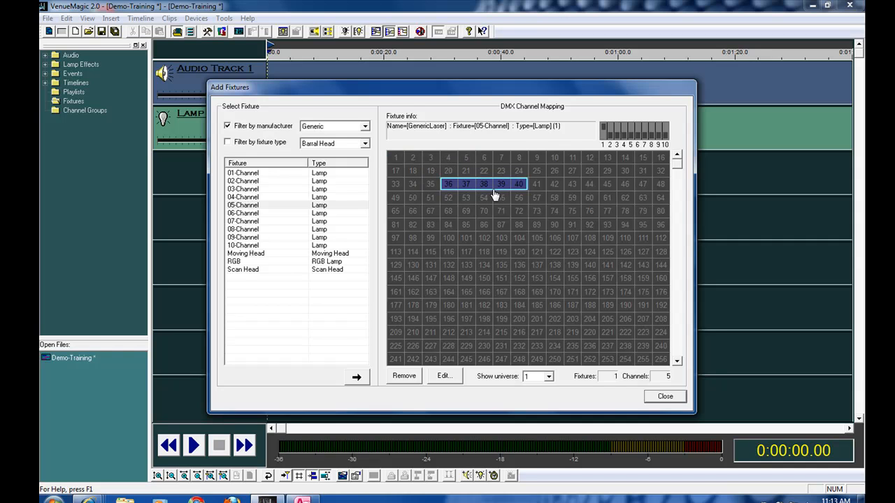
click(483, 183)
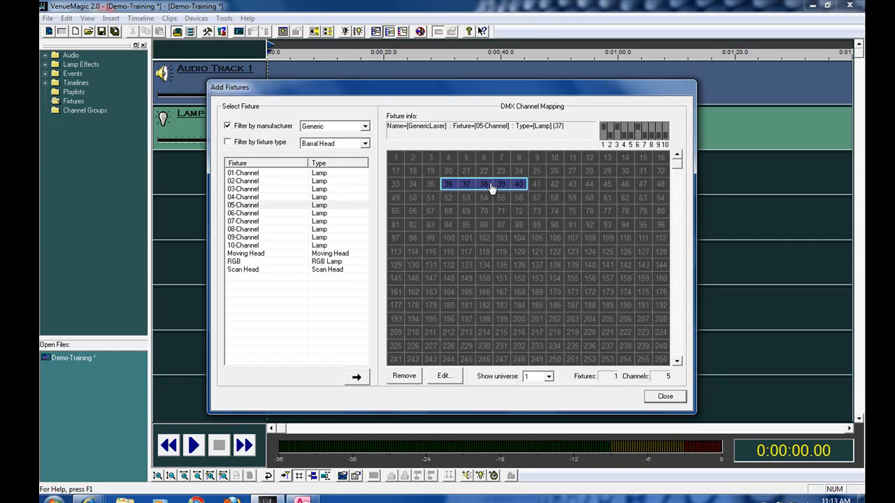
click(413, 157)
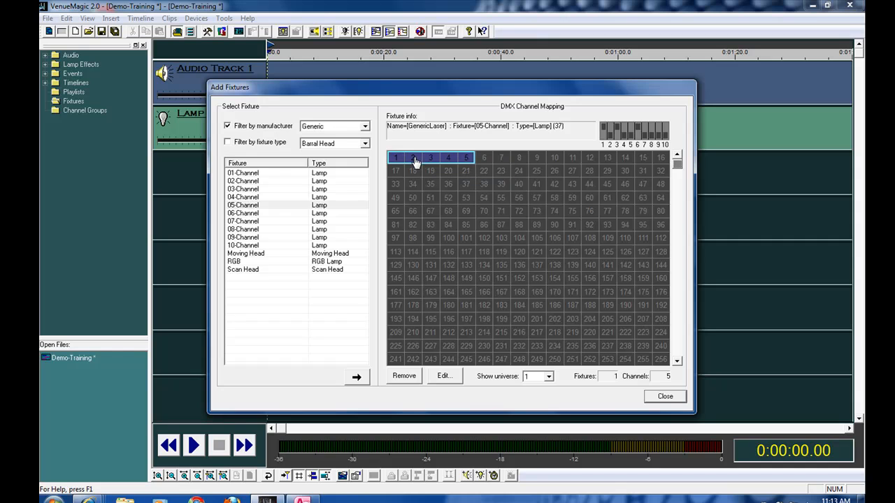
click(413, 158)
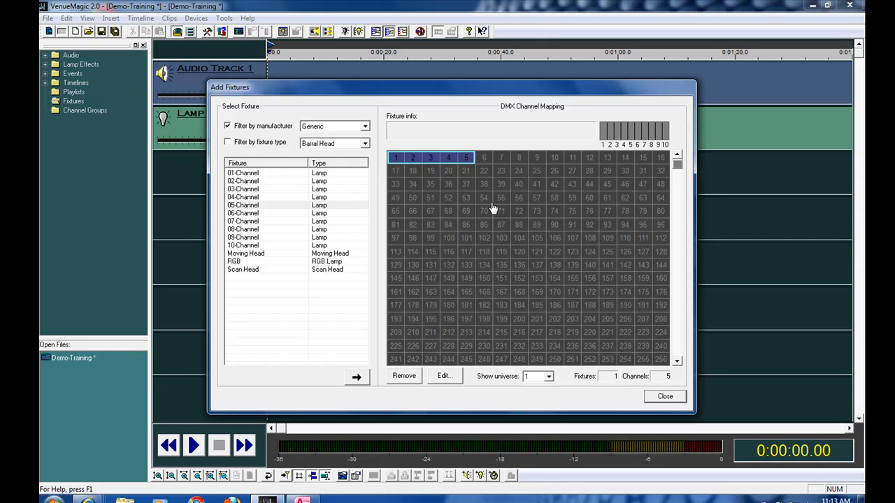
mouse_move(692, 377)
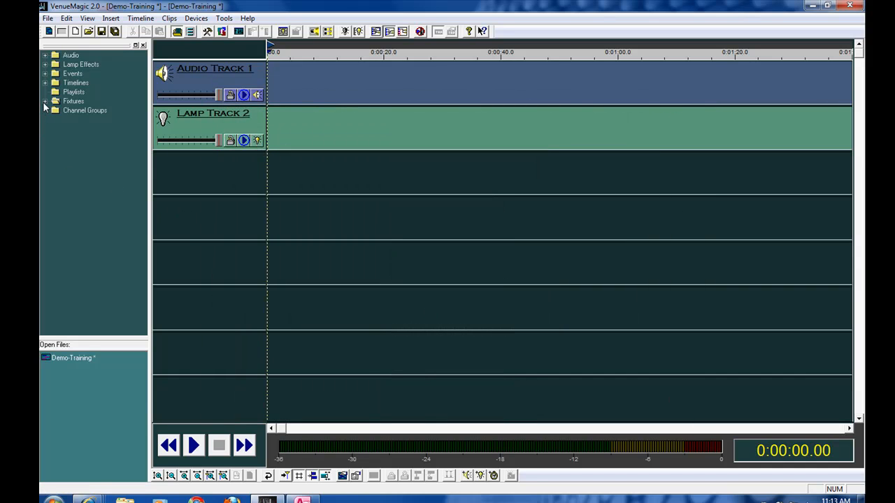
Step: Place a 20-second GenericLaser Level Control clip on Lamp Track 2 and open its envelopes
click(45, 101)
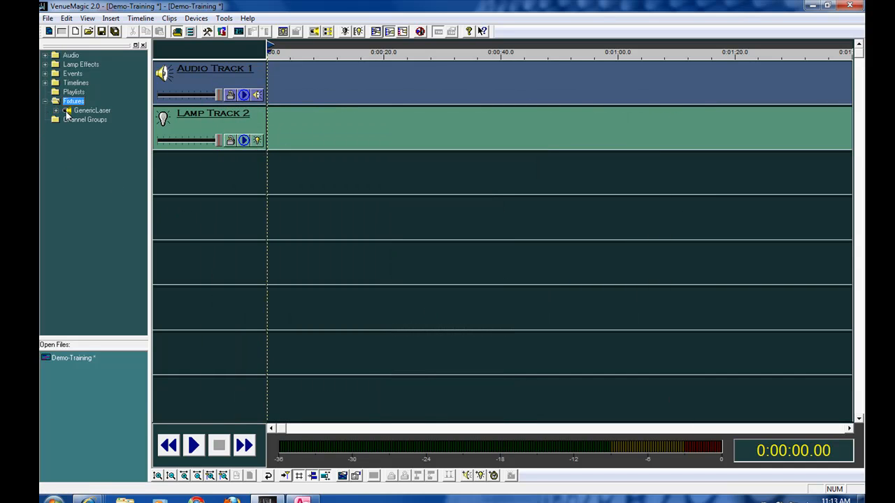
click(91, 111)
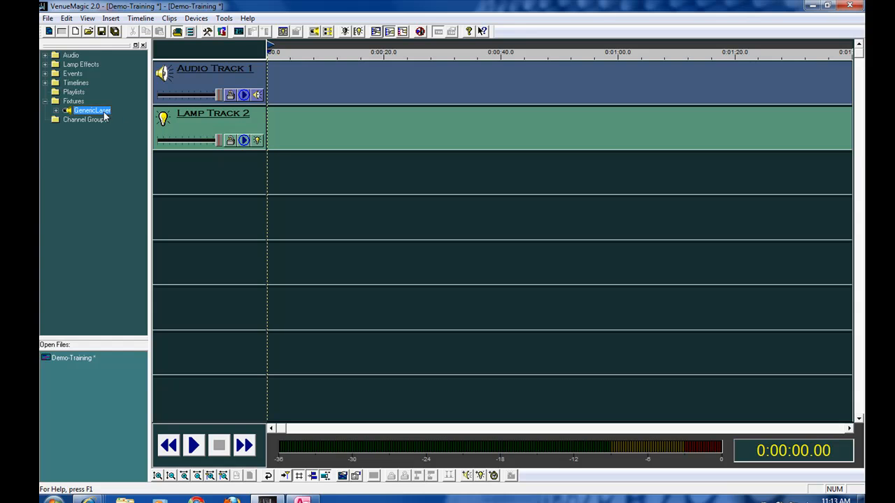
click(81, 64)
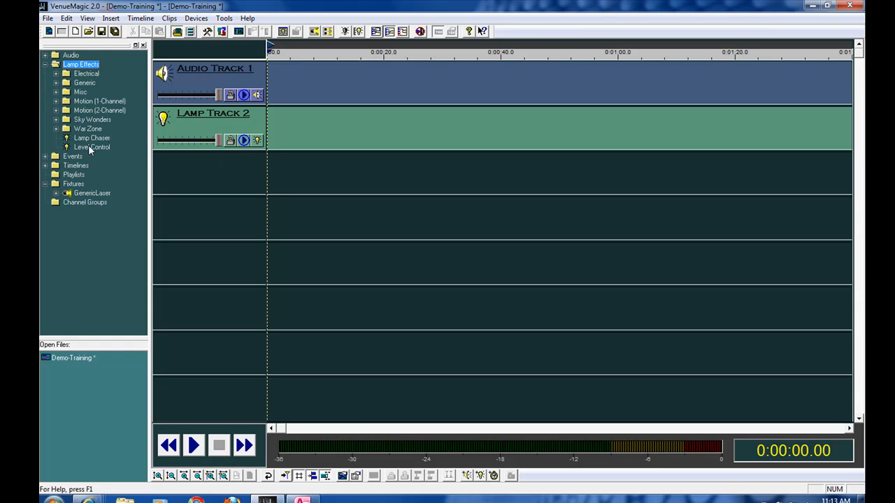
mouse_move(95, 151)
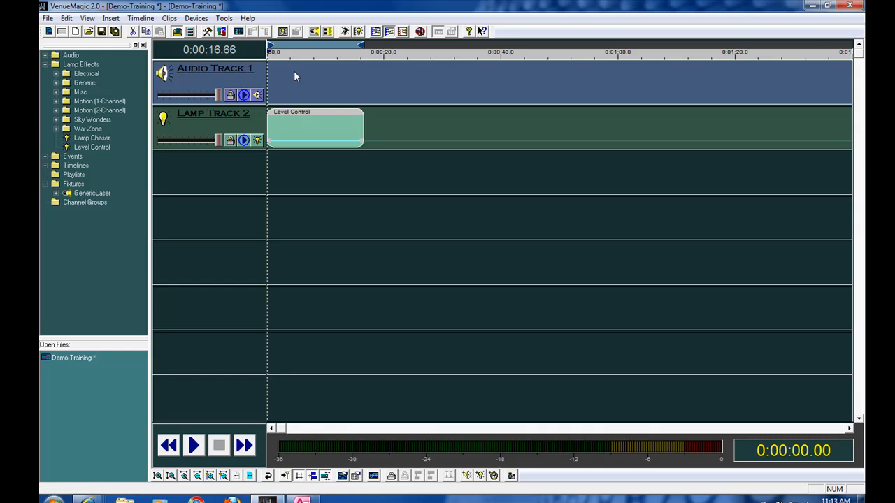
mouse_move(302, 122)
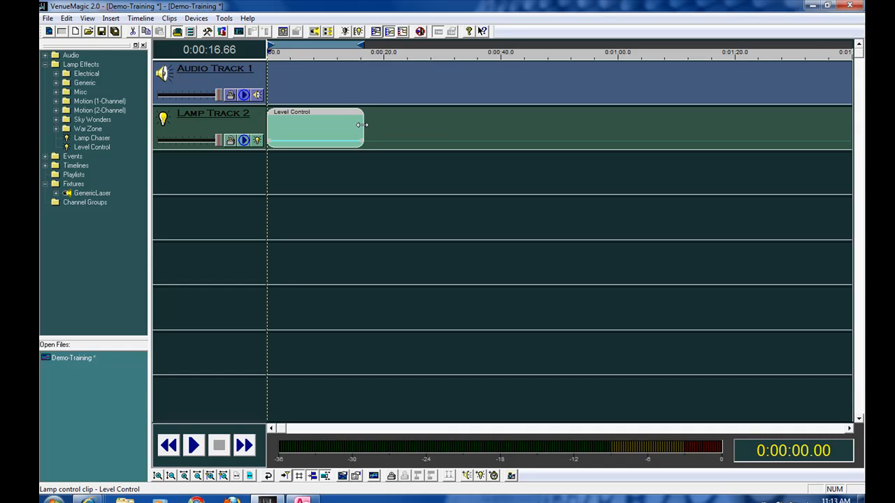
drag(362, 126, 383, 126)
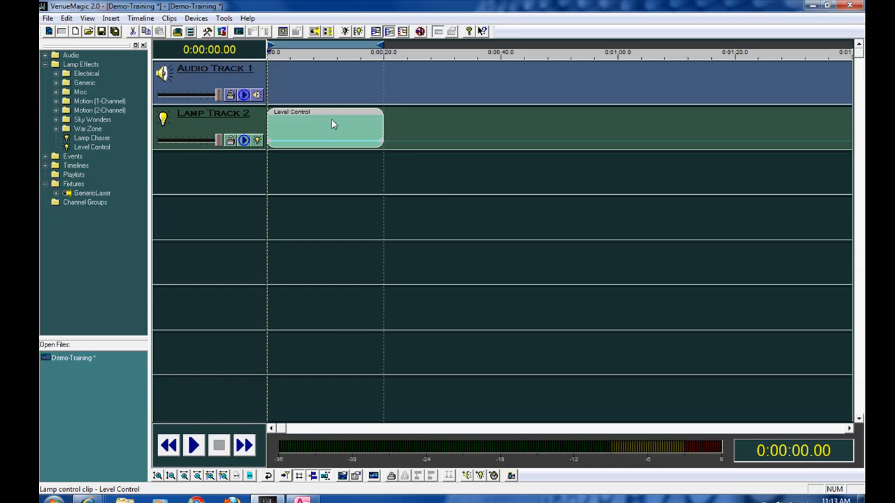
double_click(325, 128)
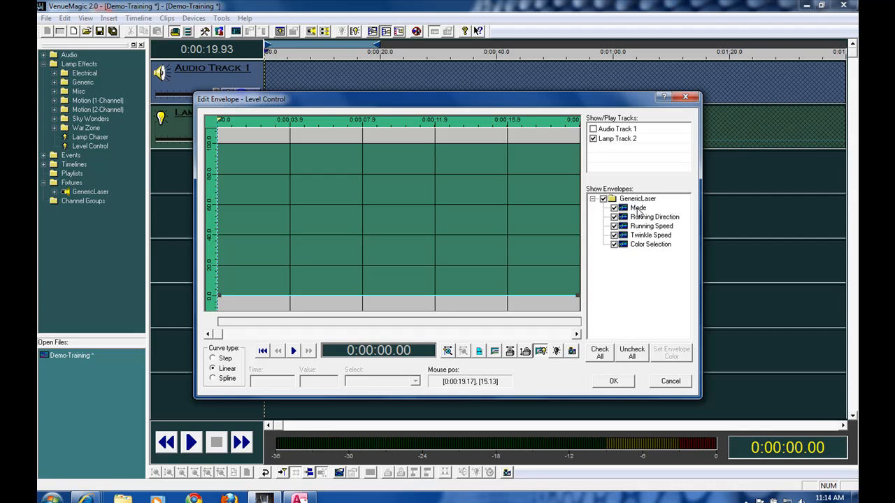
Step: Make the Mode envelope a step curve held at 100 from clip start to end
click(638, 207)
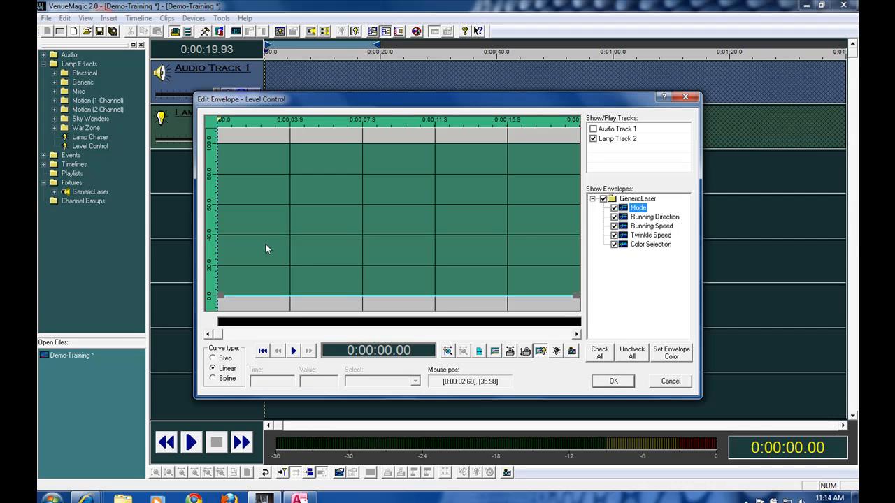
mouse_move(271, 253)
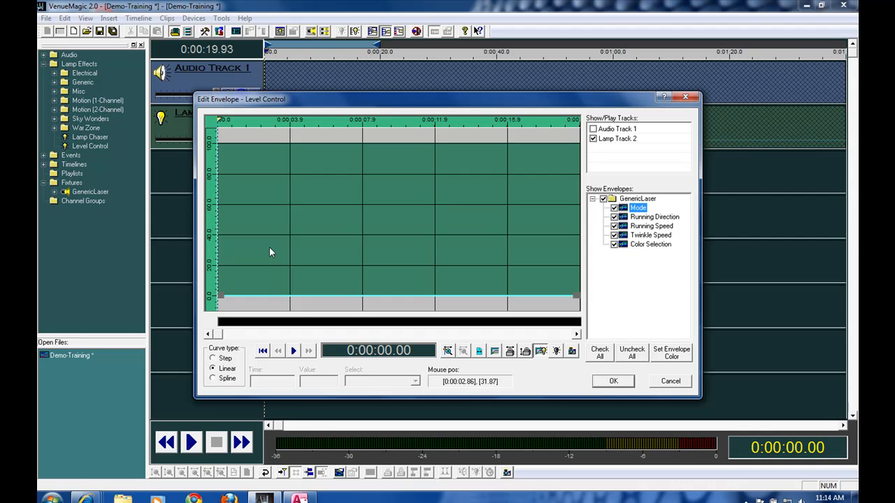
mouse_move(219, 299)
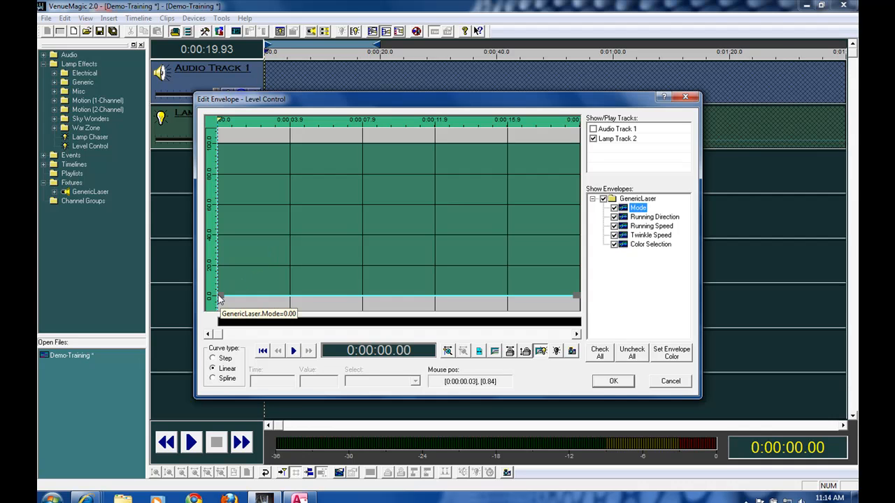
mouse_move(266, 238)
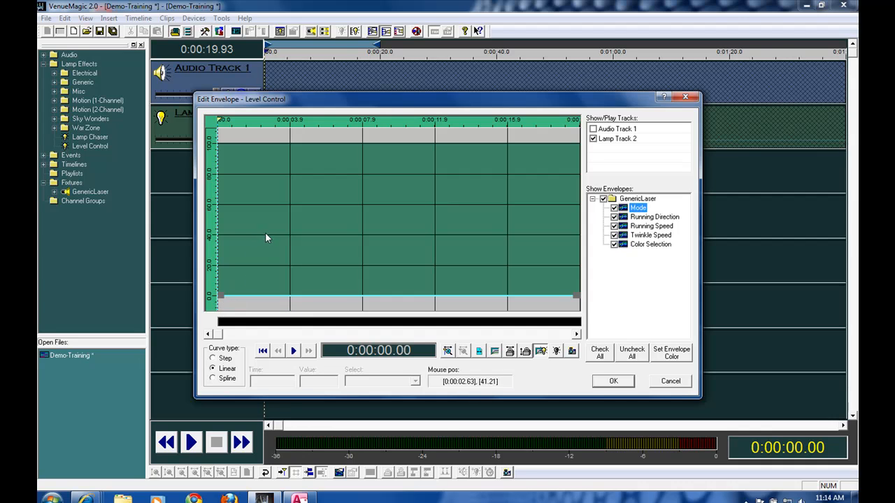
mouse_move(266, 250)
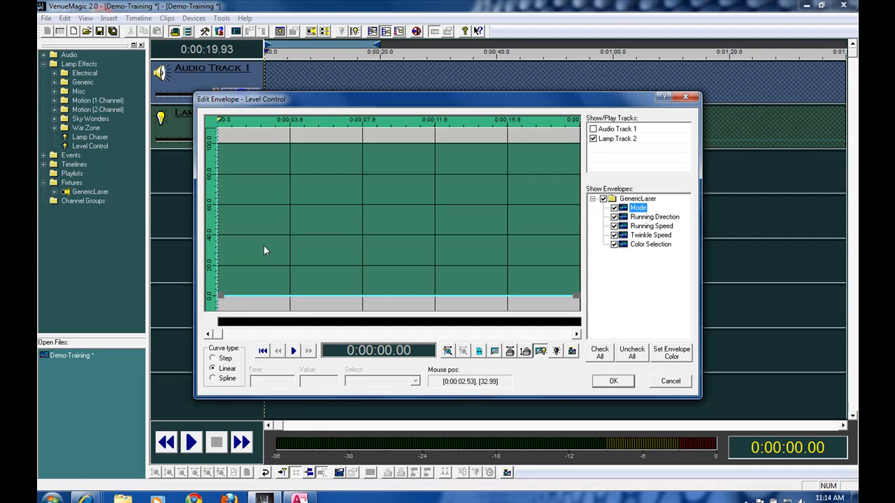
mouse_move(265, 253)
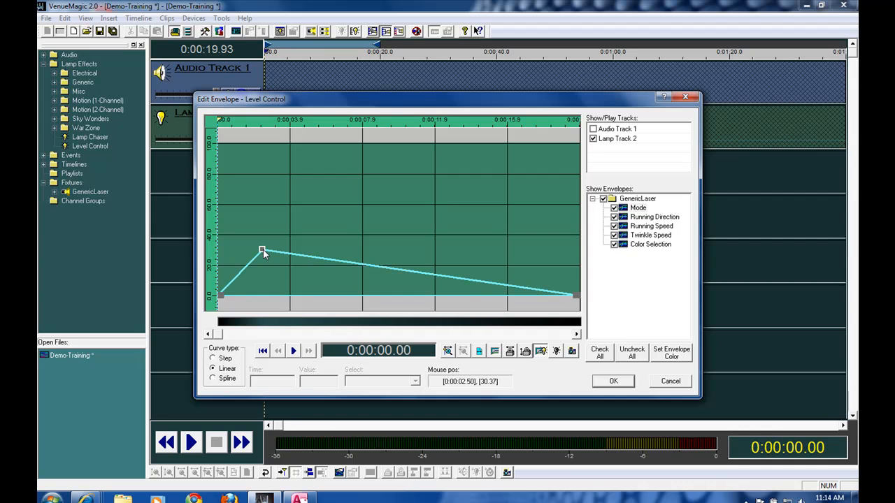
drag(262, 251, 218, 139)
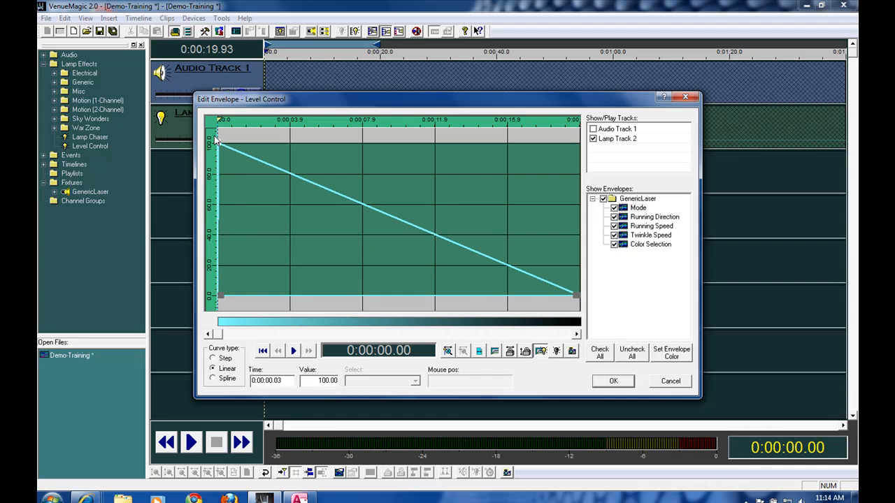
drag(575, 293, 576, 184)
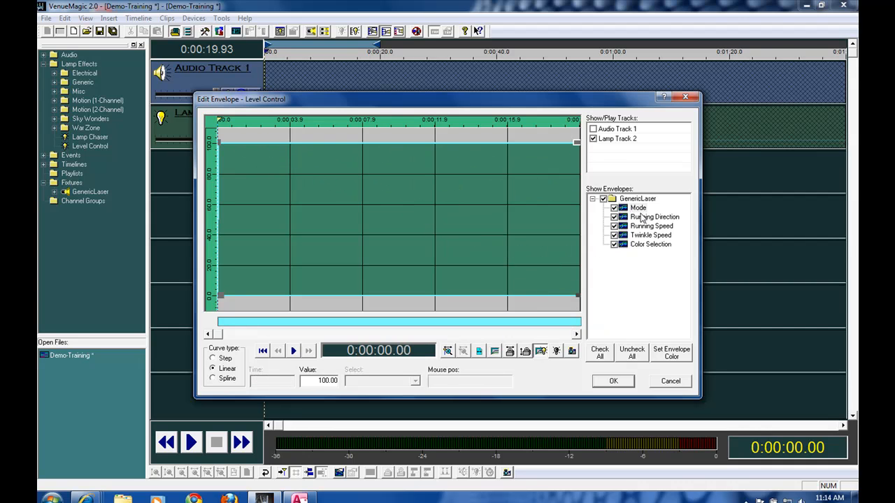
mouse_move(579, 146)
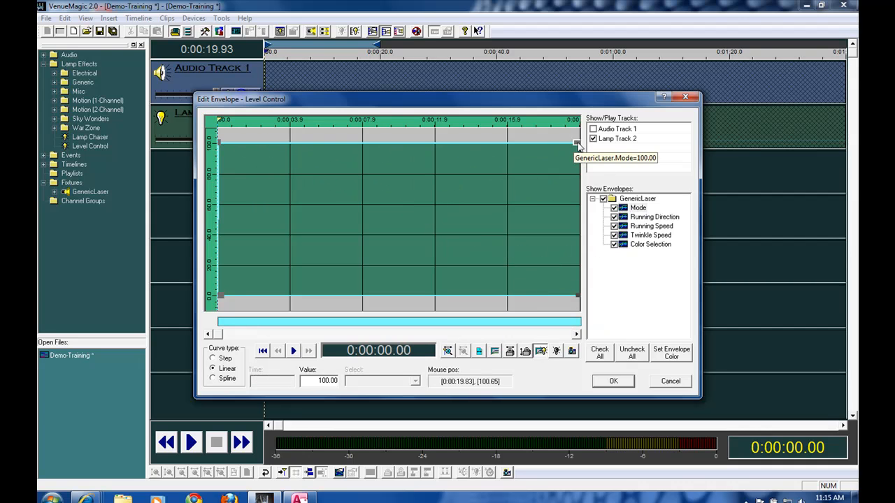
mouse_move(220, 144)
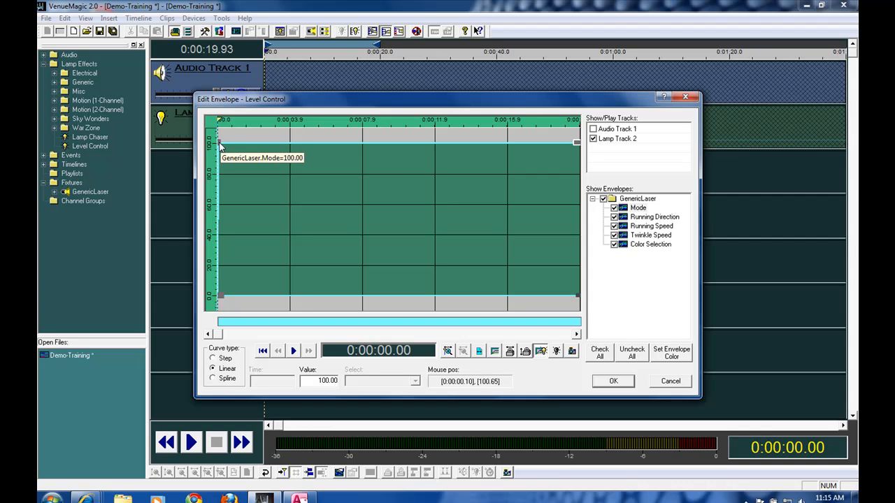
mouse_move(227, 167)
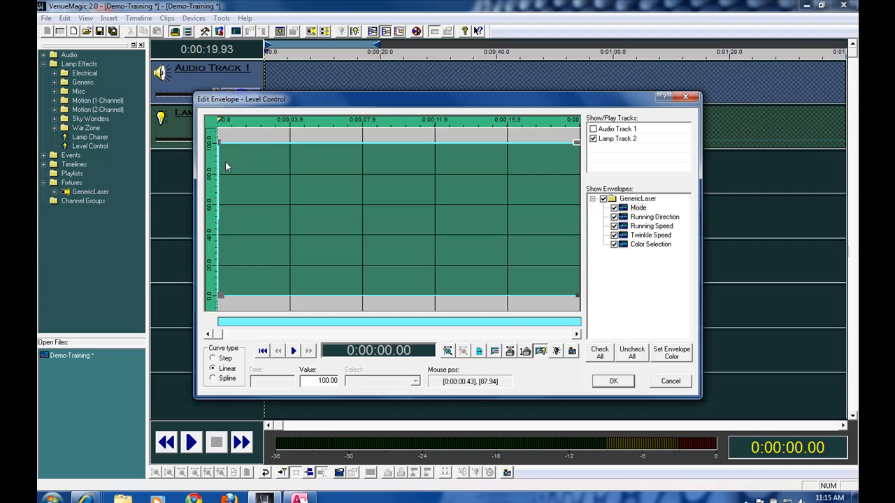
mouse_move(220, 383)
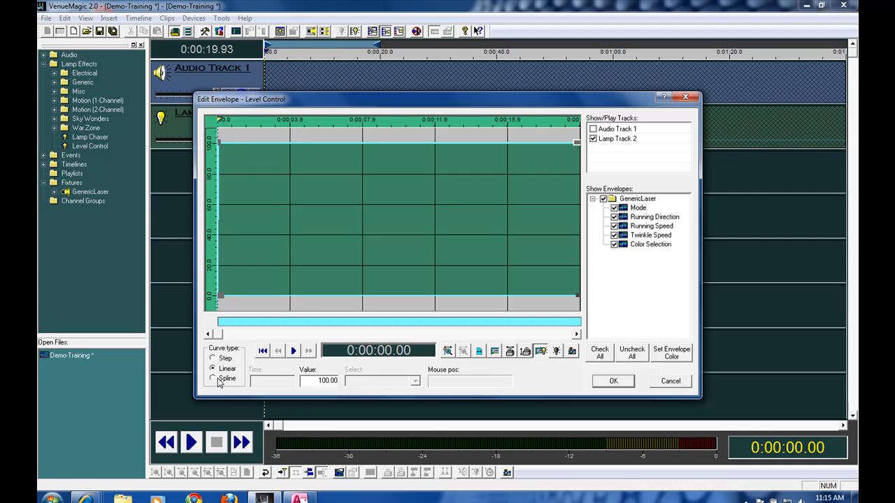
click(213, 358)
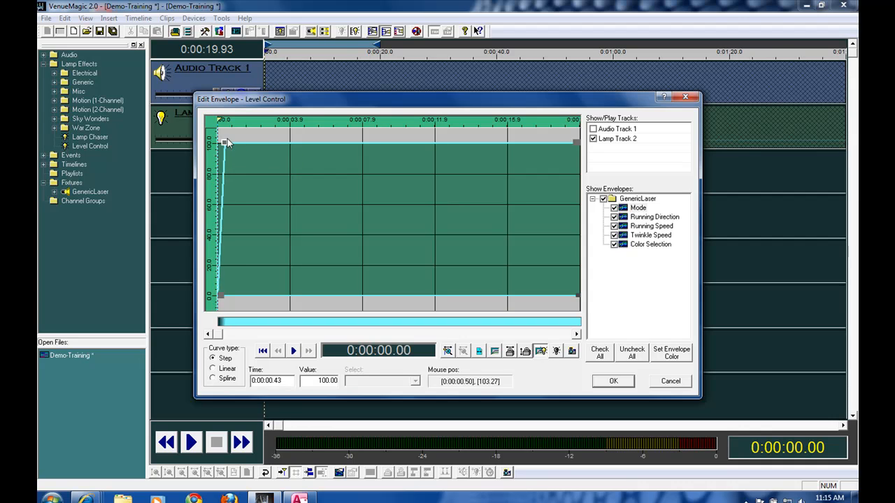
drag(216, 143, 245, 143)
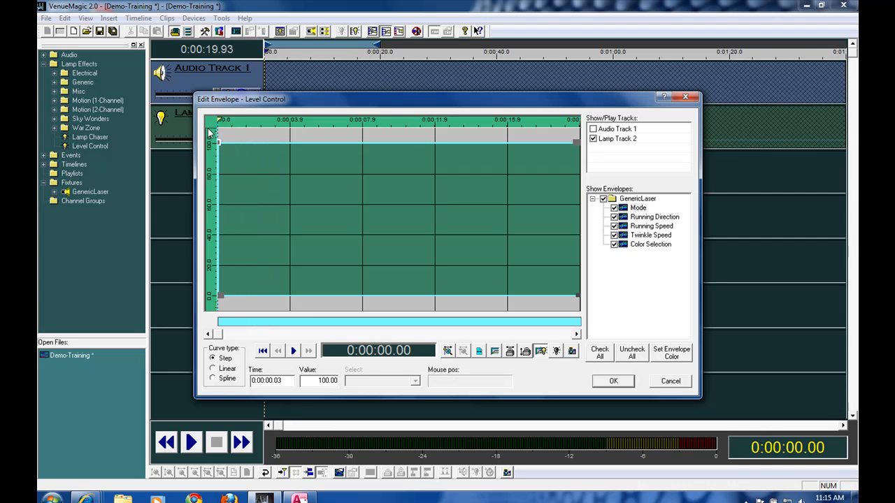
mouse_move(233, 269)
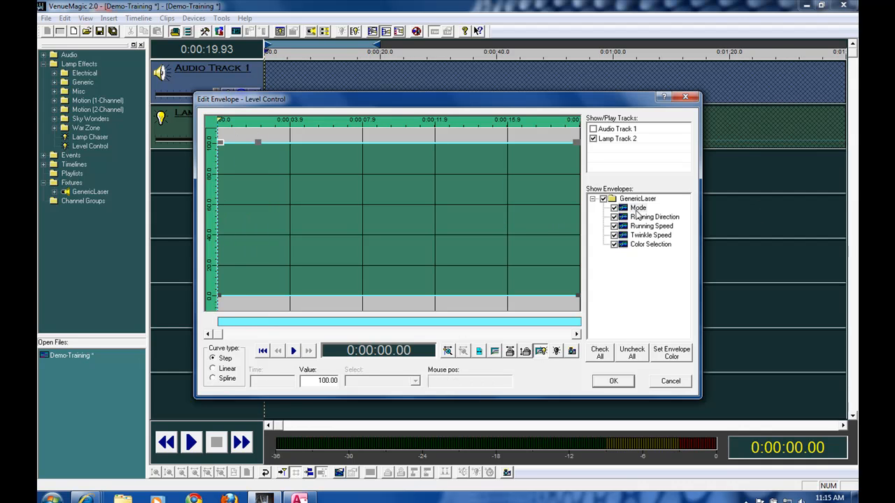
Step: Shape Running Direction into steps peaking at 5.53 s, dropping near 17.7 s, jumping up at the end
click(653, 217)
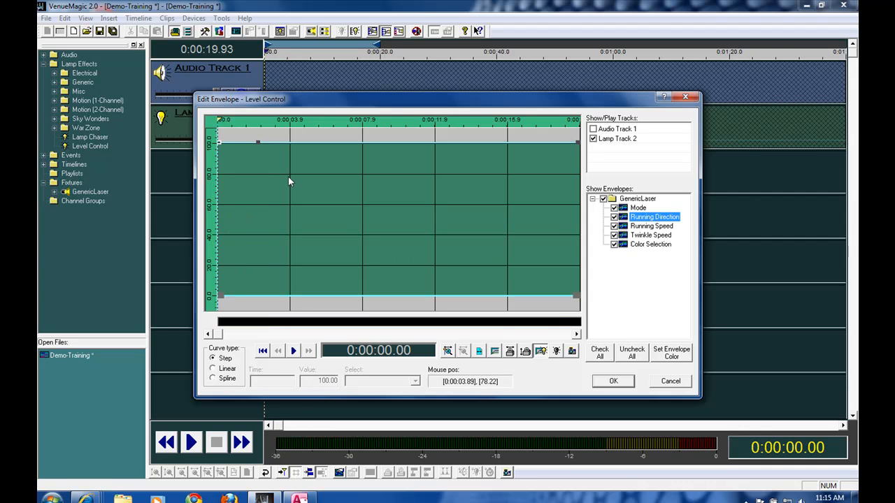
mouse_move(284, 189)
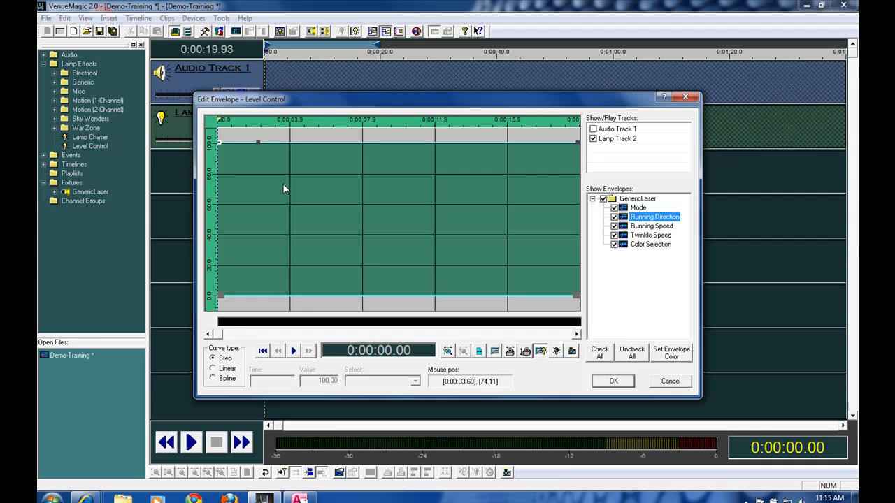
mouse_move(285, 189)
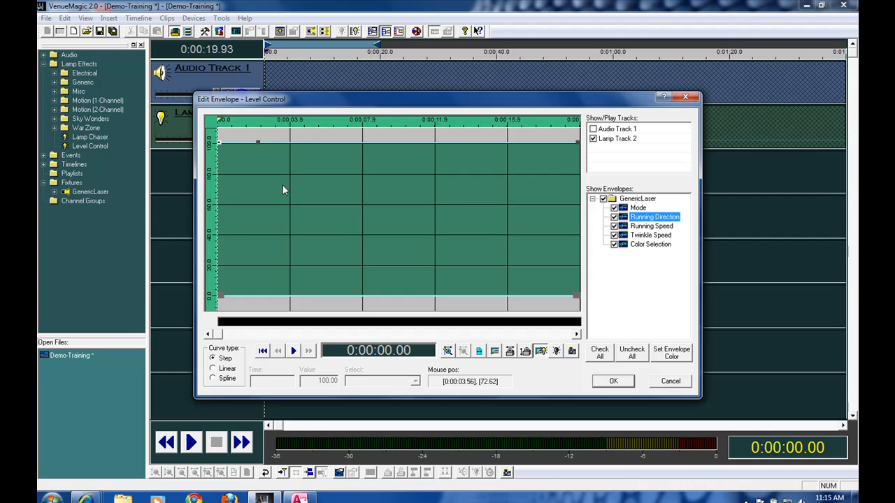
mouse_move(258, 257)
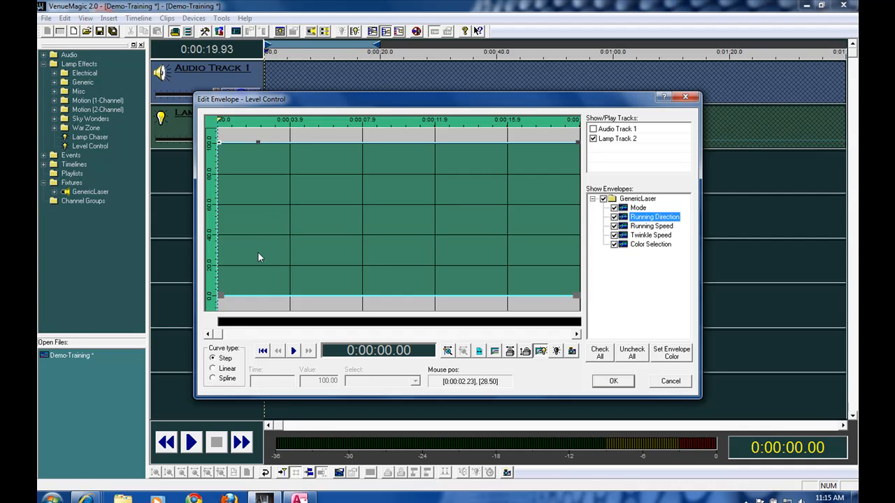
drag(258, 253, 573, 296)
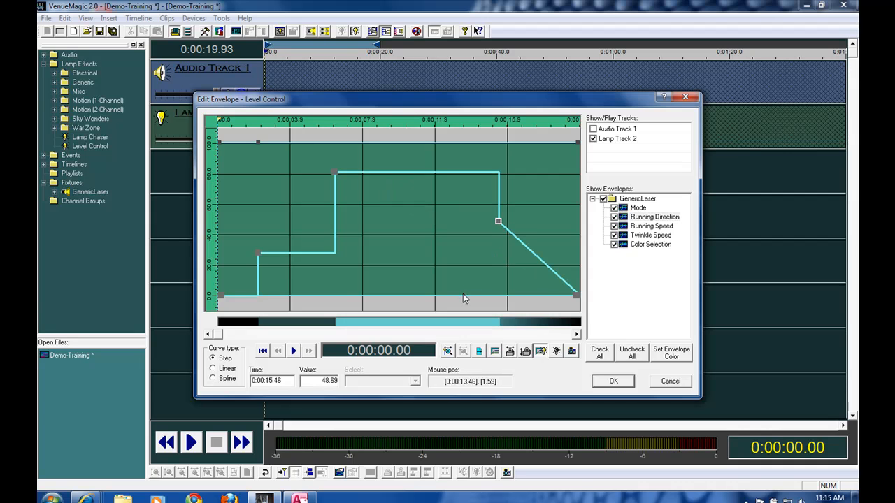
drag(499, 221, 539, 285)
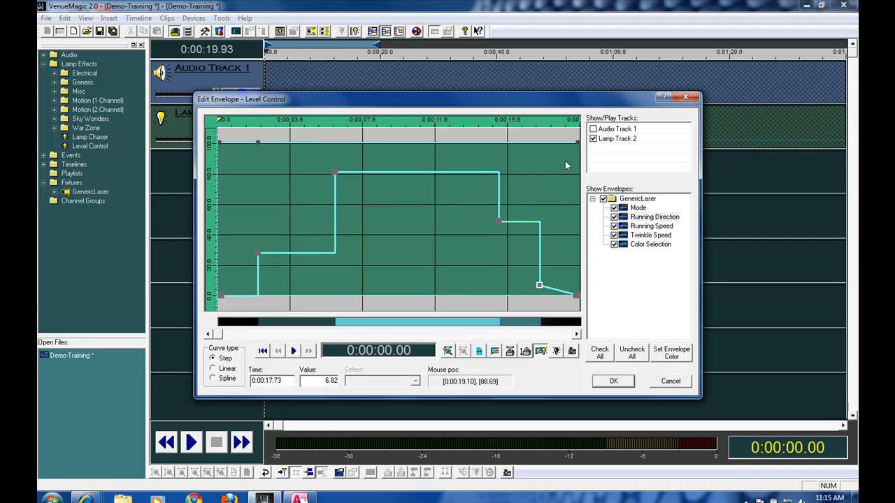
drag(540, 285, 566, 161)
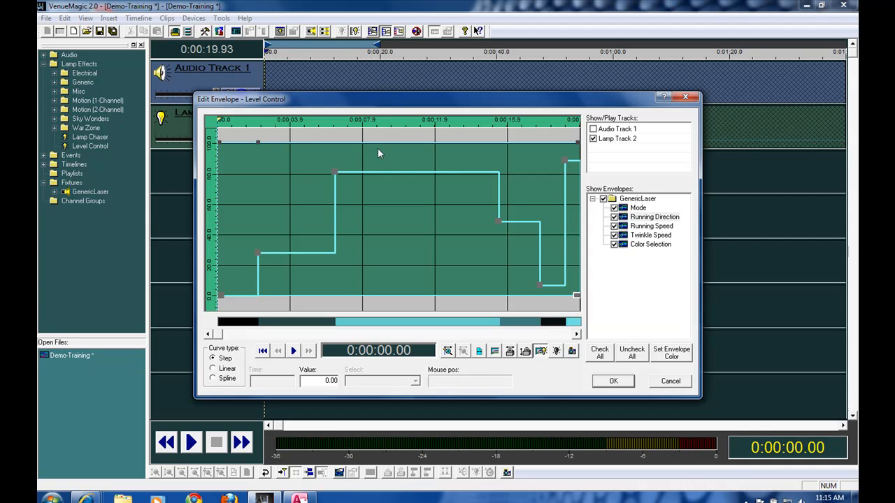
drag(335, 171, 297, 168)
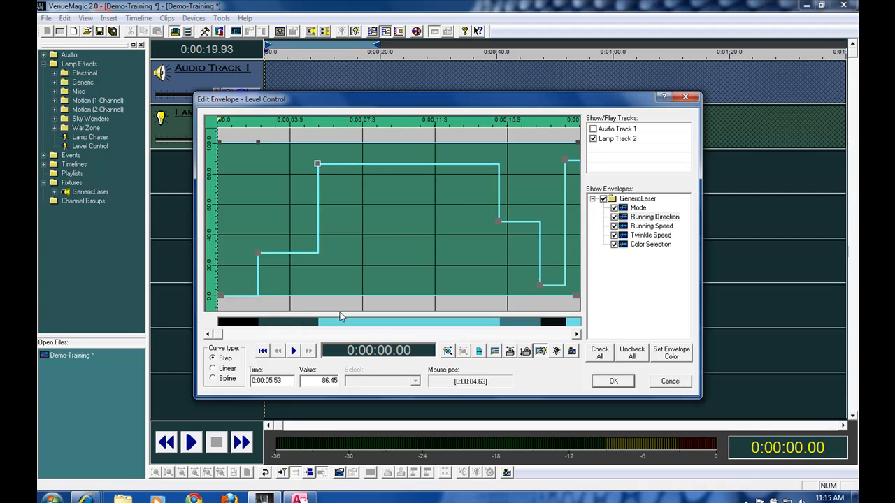
click(650, 225)
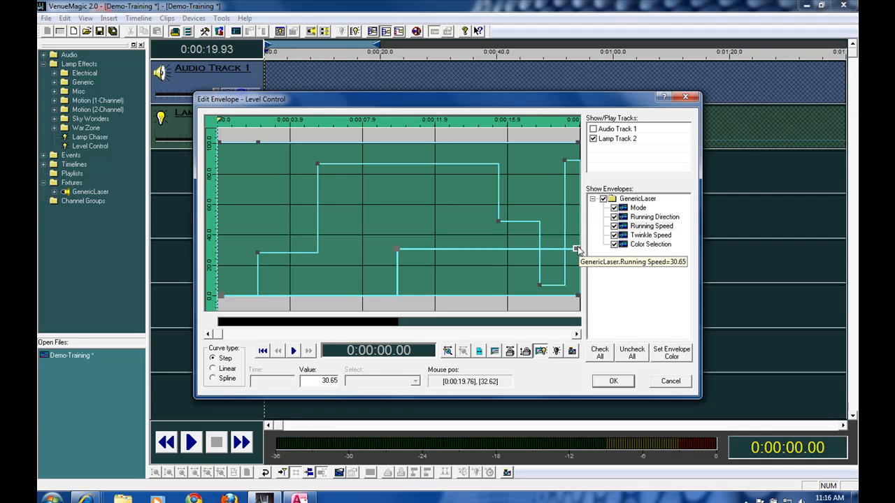
mouse_move(225, 400)
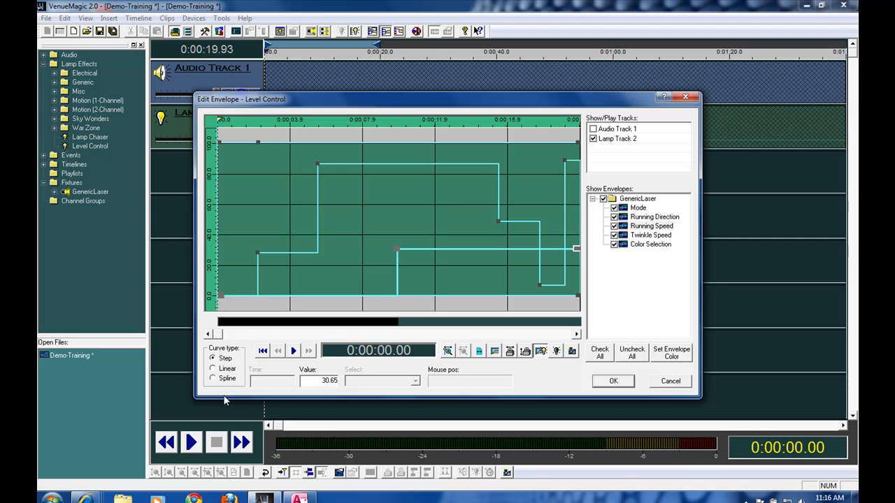
mouse_move(146, 410)
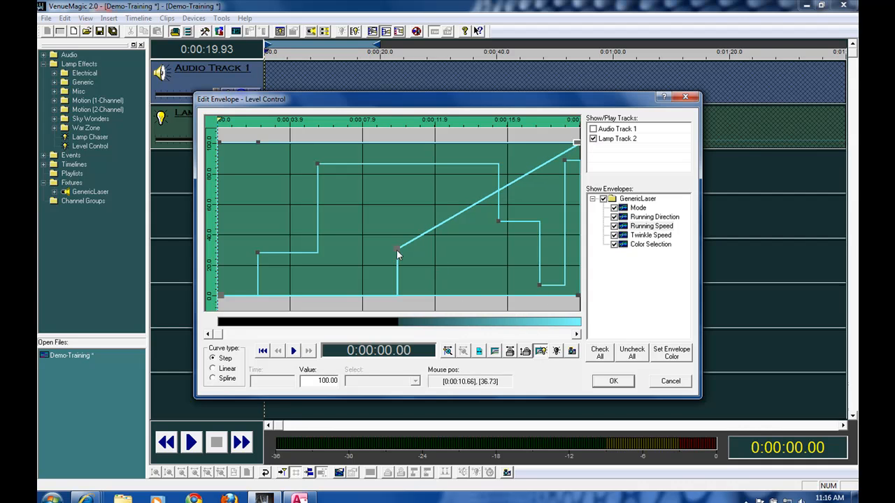
mouse_move(408, 254)
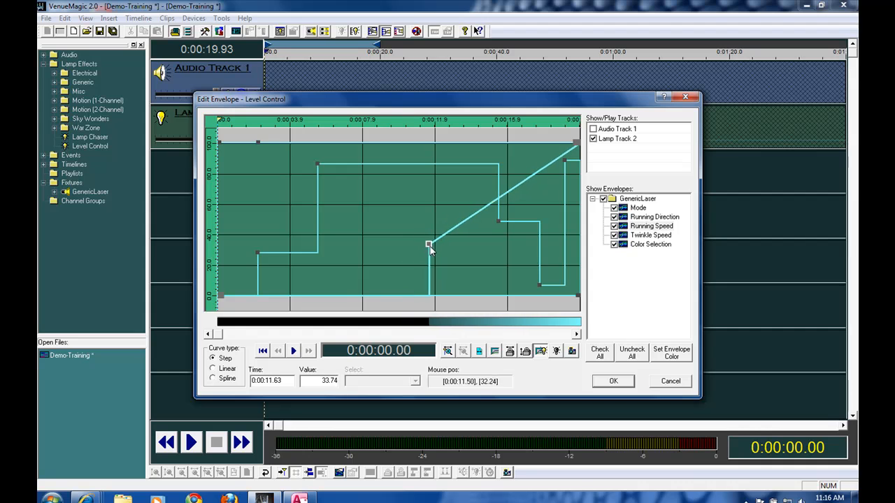
Step: Move the Running Speed ramp start to about 16 seconds, rising to 100 at clip end
drag(429, 244, 508, 240)
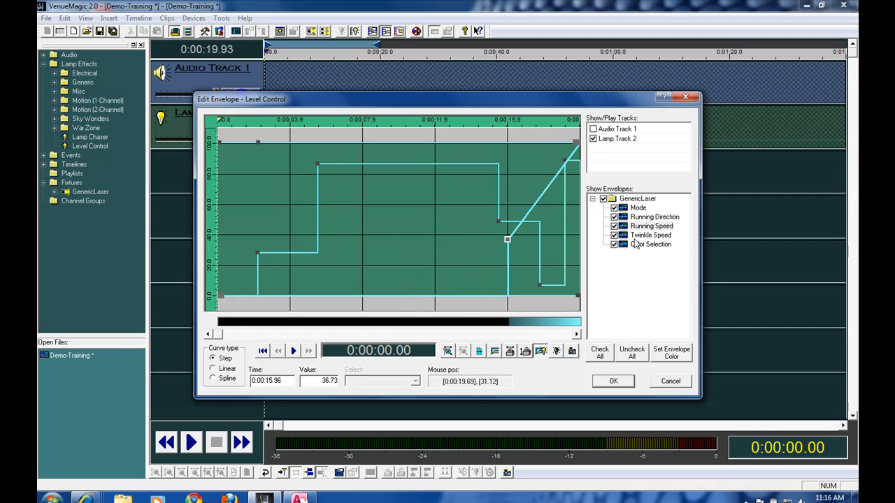
click(650, 234)
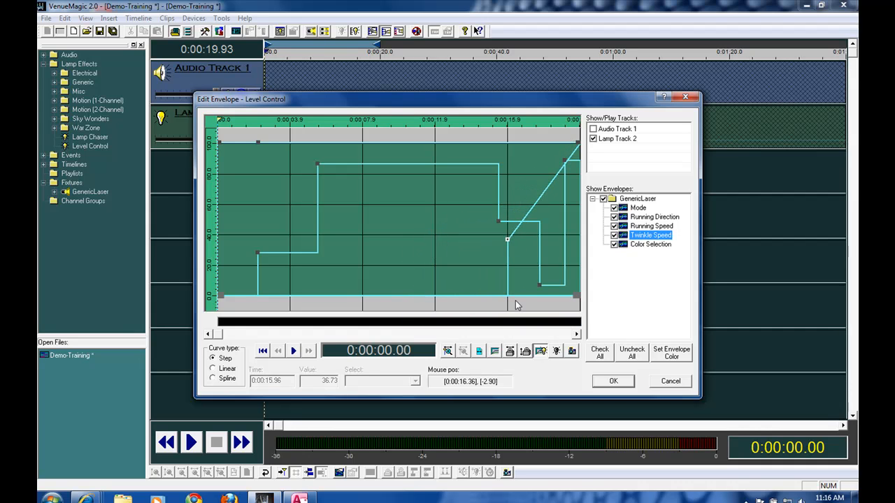
mouse_move(499, 267)
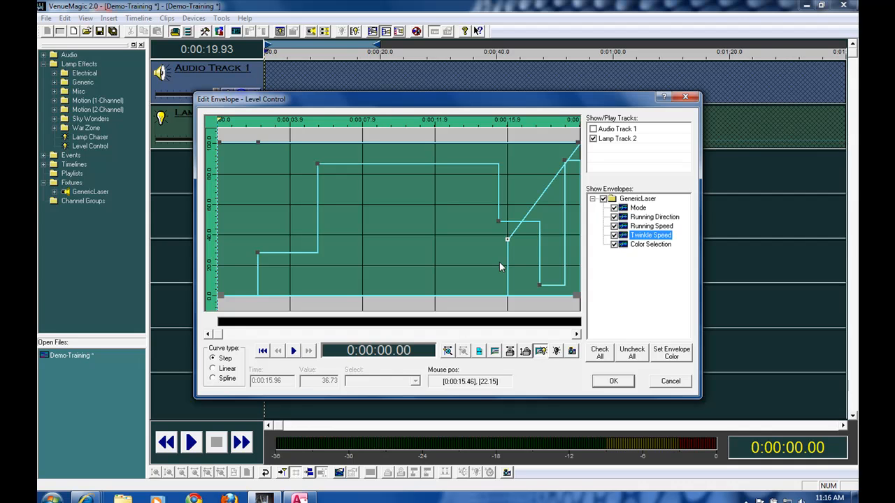
mouse_move(646, 251)
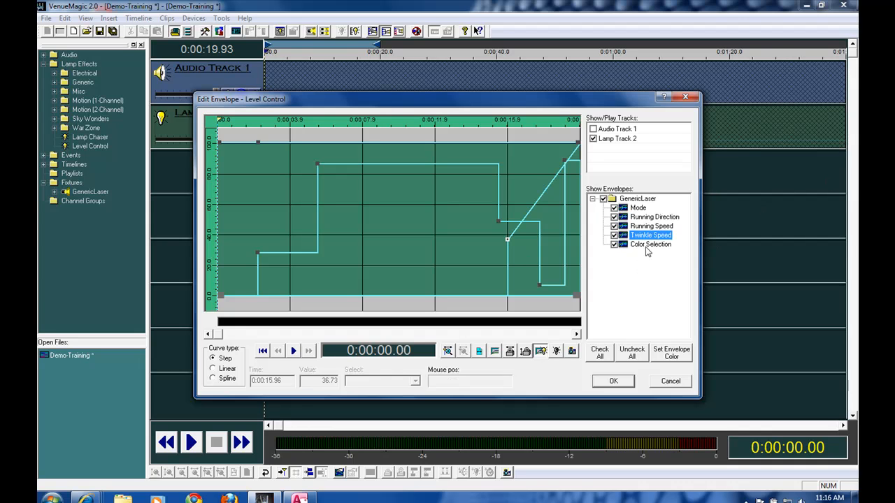
Step: Select the Color Selection envelope, then confirm all envelope edits with OK
click(650, 244)
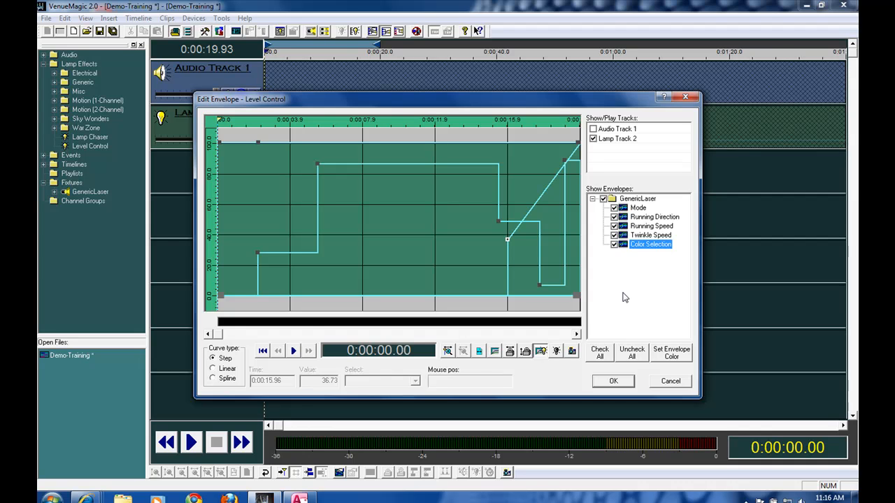
mouse_move(478, 256)
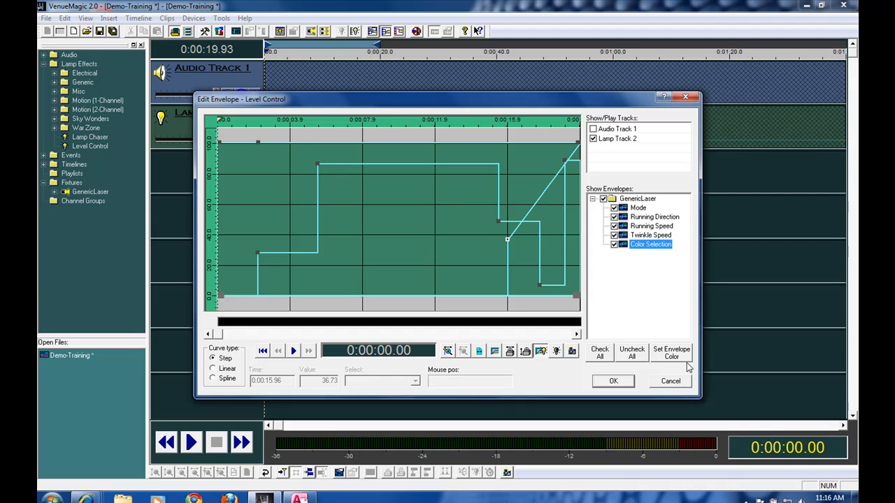
click(612, 381)
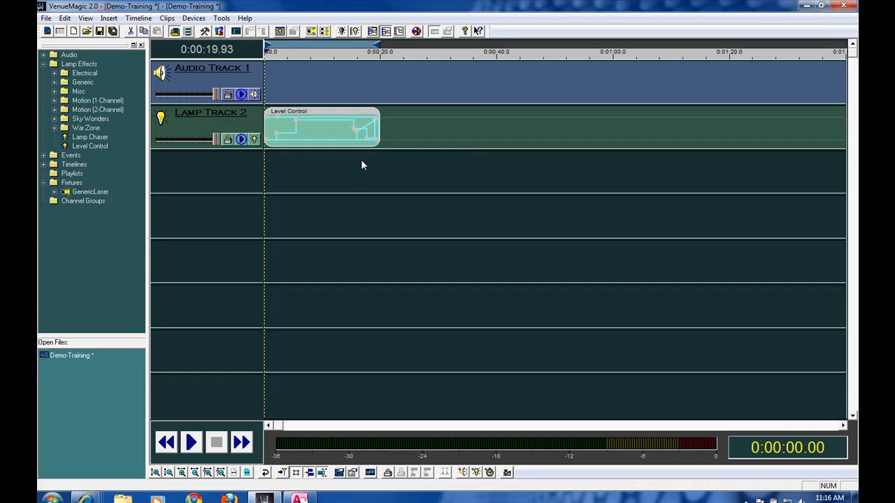
mouse_move(301, 145)
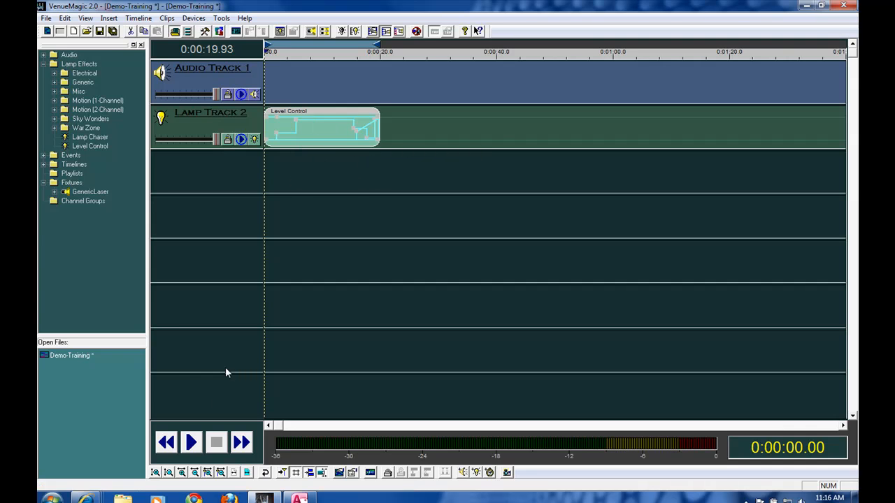
mouse_move(411, 189)
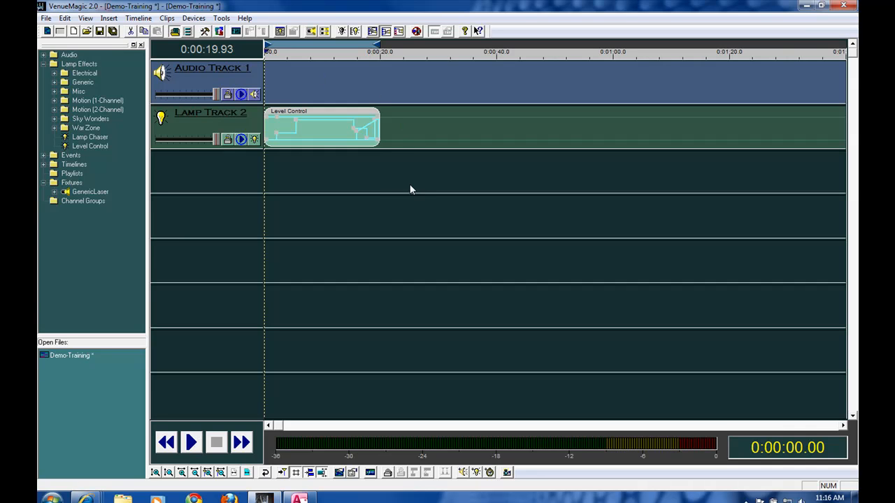
mouse_move(353, 184)
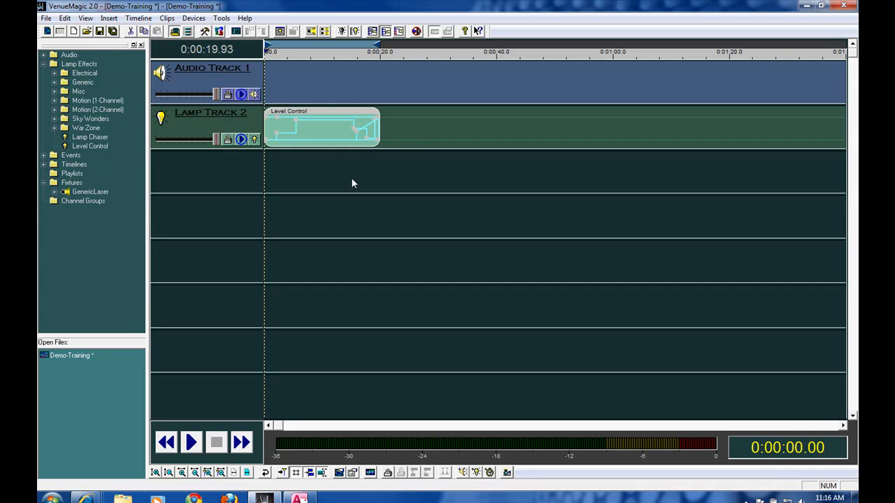
mouse_move(323, 136)
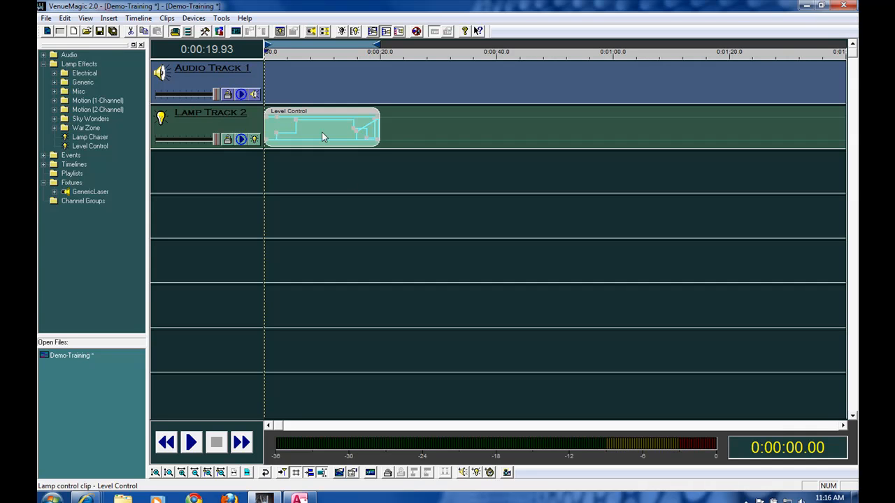